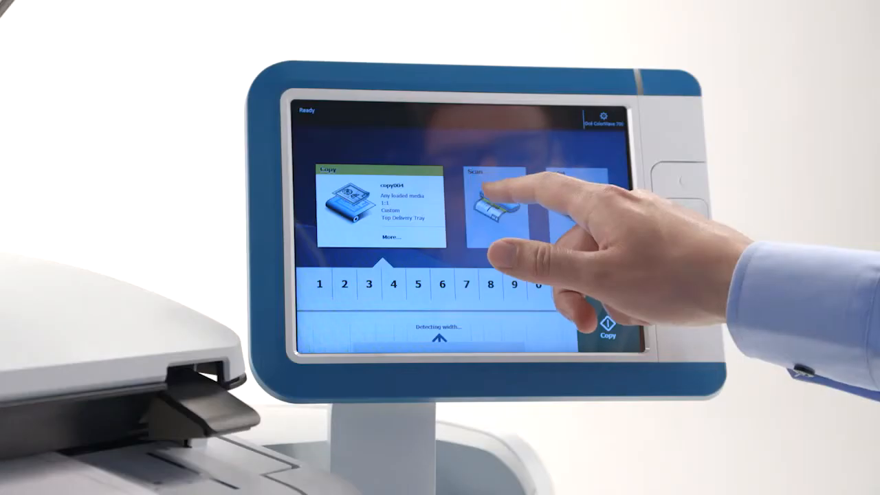
Switch the touch panel to scanning the fed original
click(492, 206)
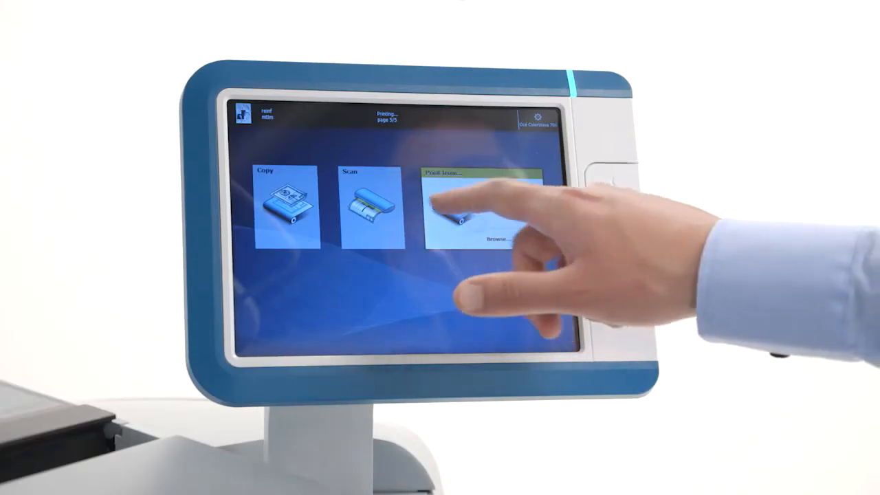
Show the Print from sources, then return to the print source list
click(474, 207)
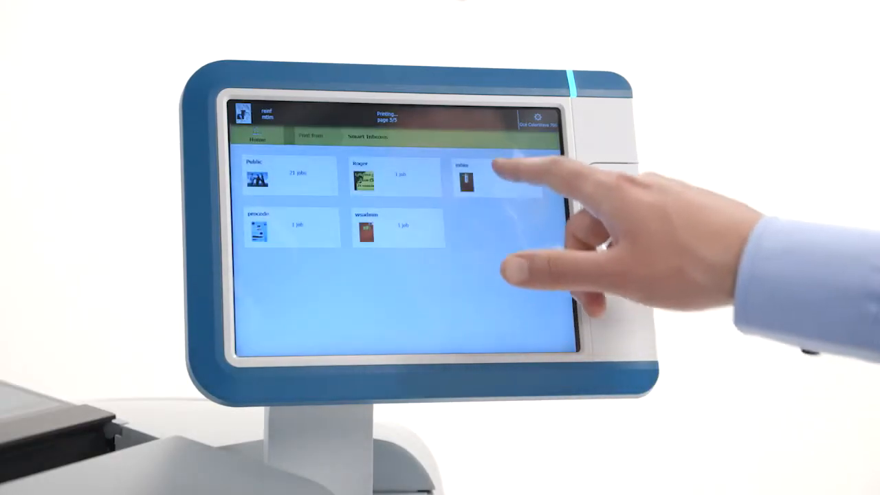
click(466, 175)
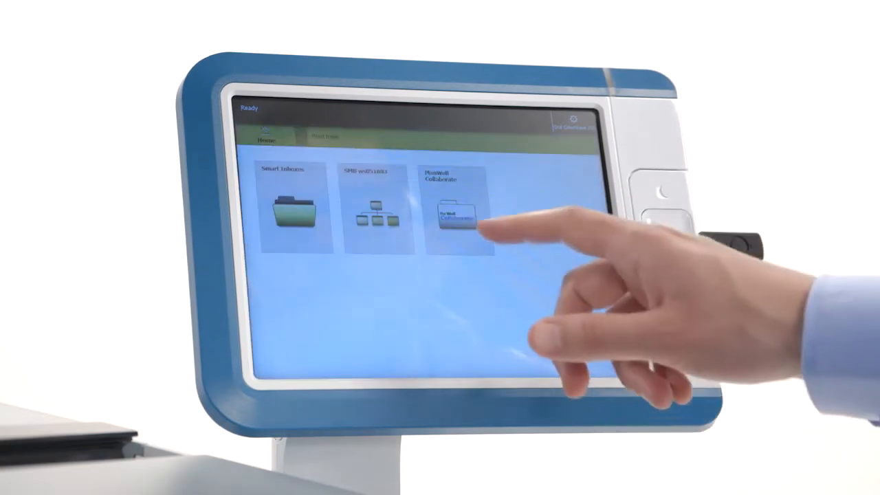
Open a print location from the Print from list
click(453, 214)
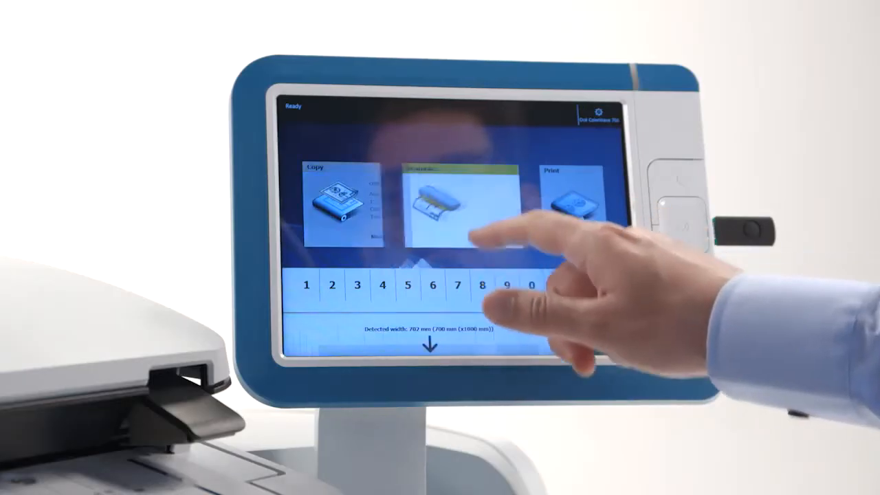
Start a scan of the fed 702 mm wide original
click(456, 206)
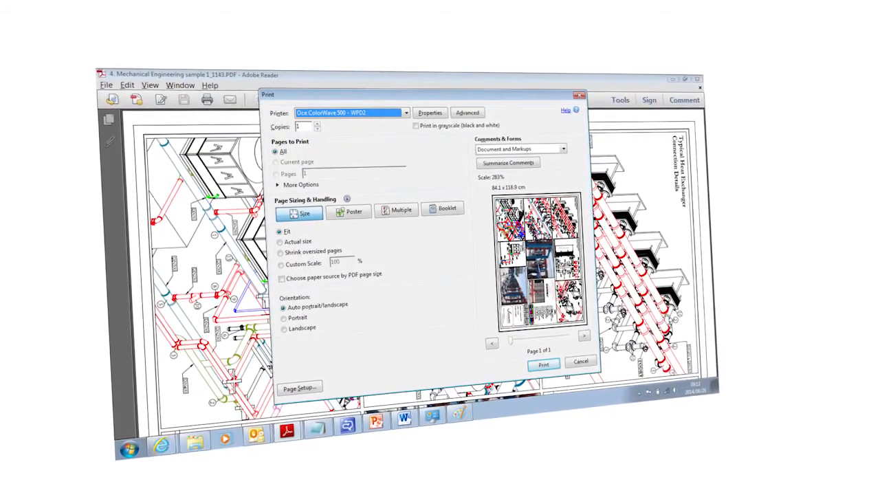
Open Printing Preferences for the Oce ColorWave 500 - WPD2 printer
click(429, 112)
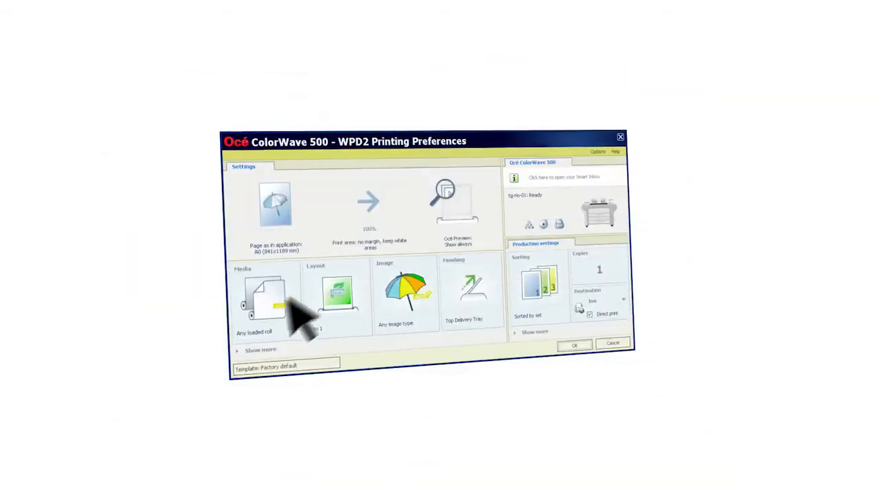
click(250, 350)
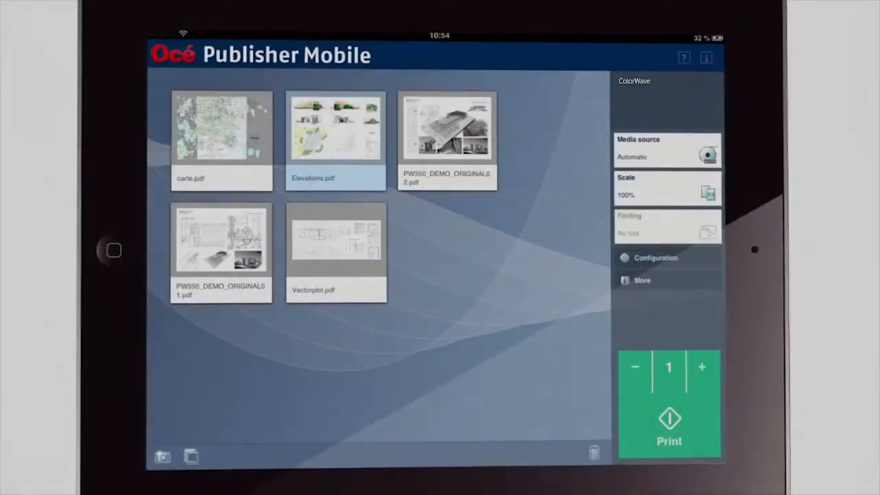
Preview the Elevations.pdf drawing, then close the preview
click(339, 136)
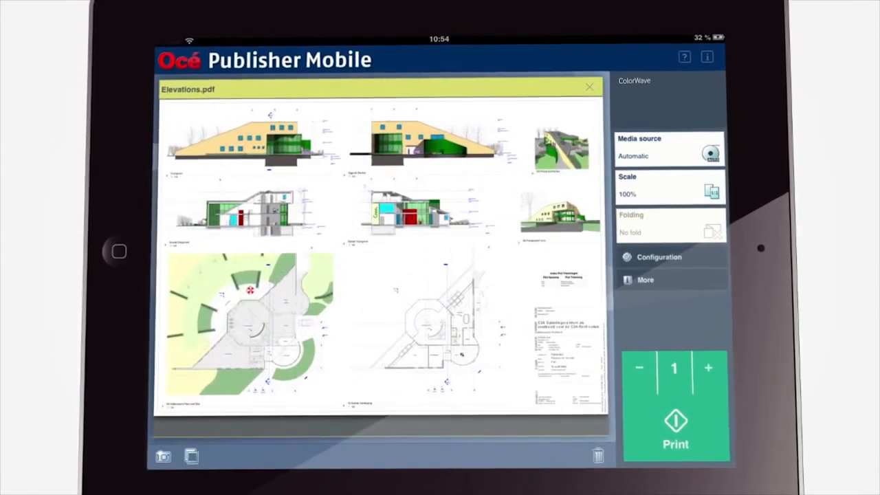
click(589, 85)
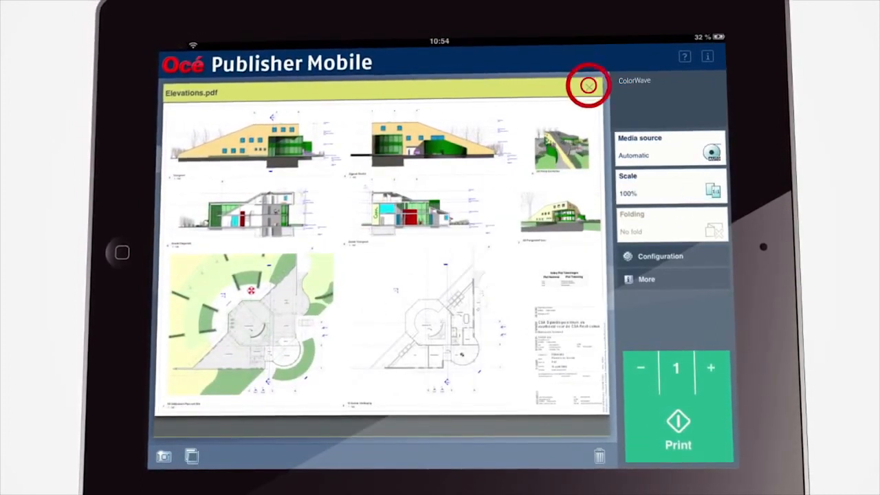